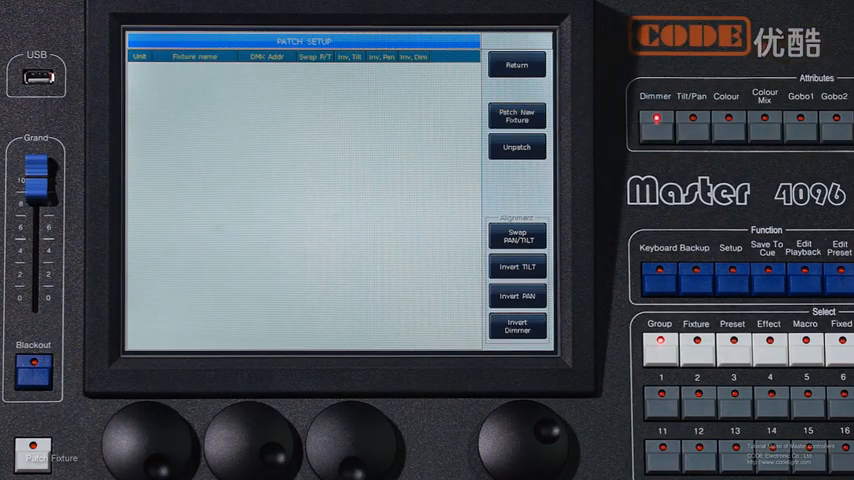
- Begin a new fixture patch so the fixture library list appears
{"action": "left_click", "coordinate": [516, 114]}
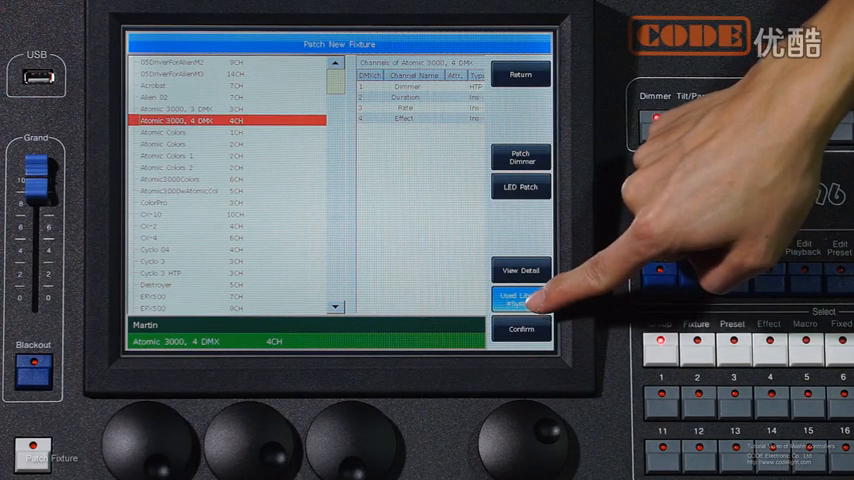
- Choose the Martin Atomic 3000 4-channel entry to view its channel layout
{"action": "left_click", "coordinate": [520, 300]}
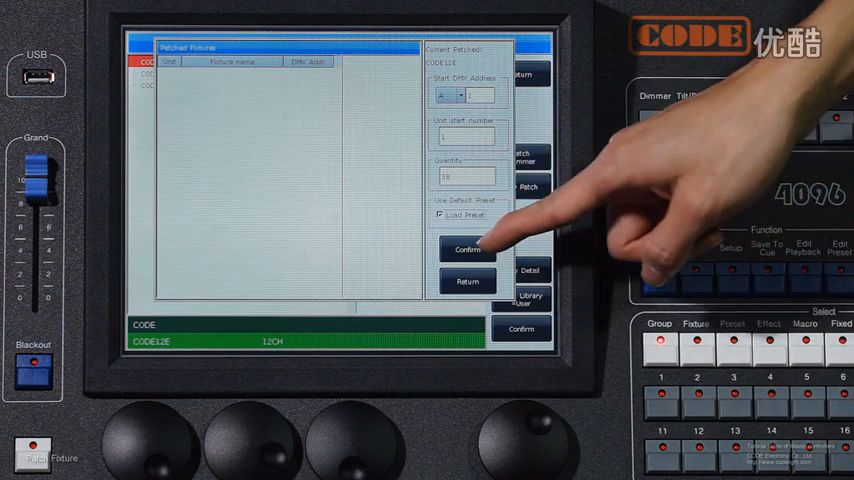
- Confirm the CODE128 12-channel start address, unit number and quantity to patch them
{"action": "left_click", "coordinate": [468, 250]}
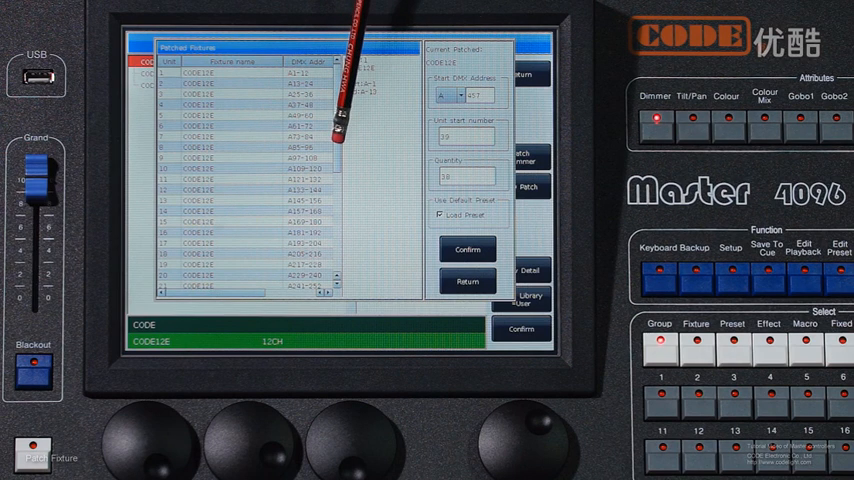
{"action": "scroll", "scroll_direction": "down", "scroll_amount": 3}
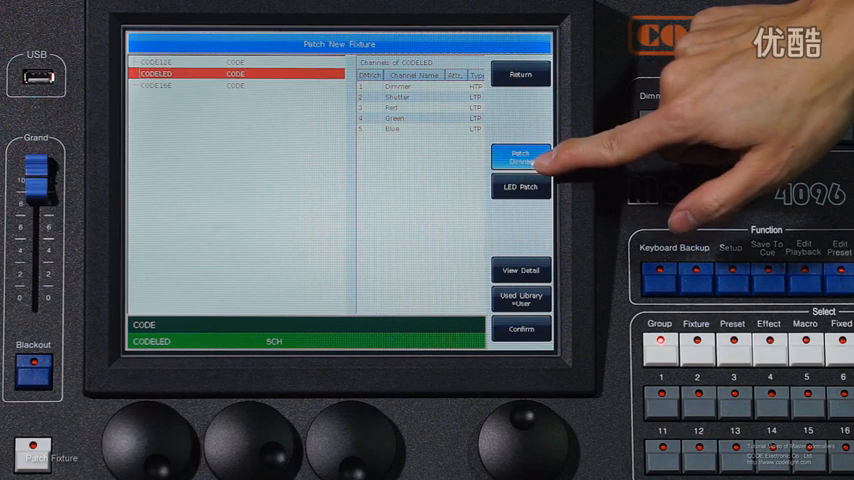
{"action": "left_click", "coordinate": [520, 158]}
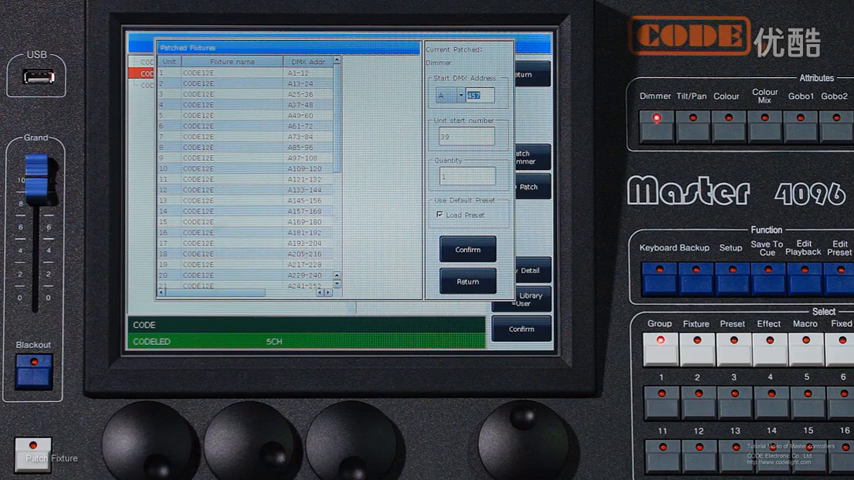
{"action": "left_click", "coordinate": [444, 96]}
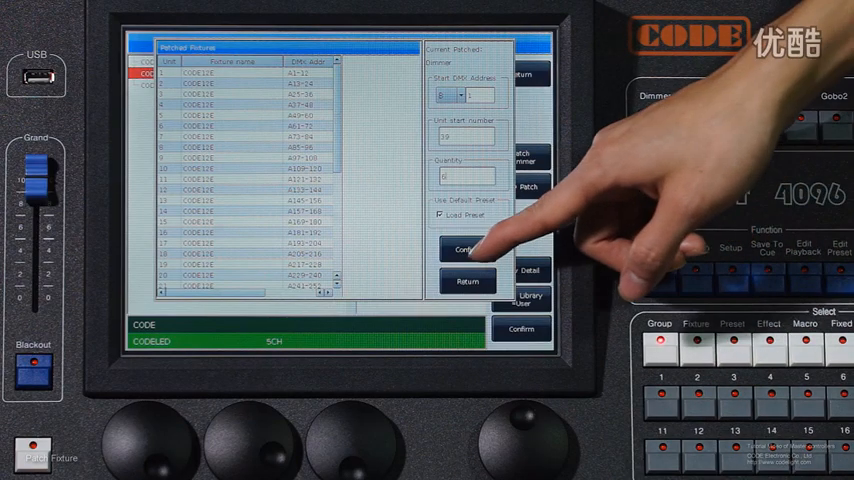
- Confirm the Dimmer patch so dimmers follow the CODE116 fixtures
{"action": "left_click", "coordinate": [468, 250]}
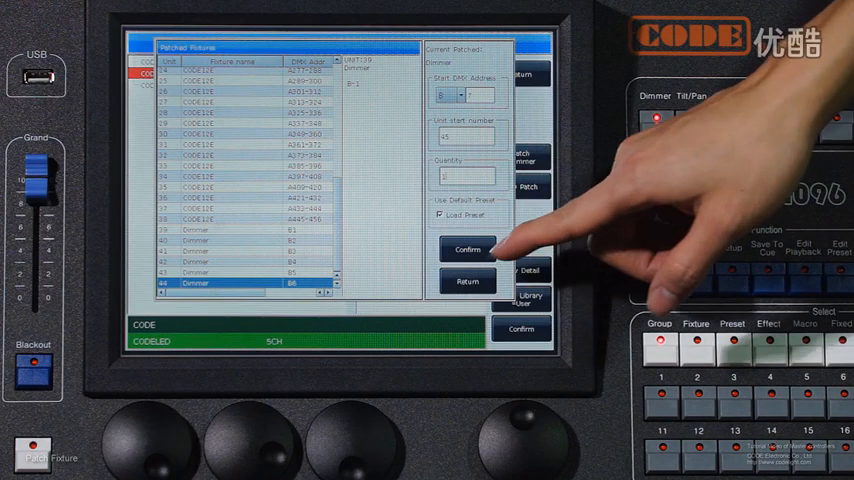
- Confirm twice more to append additional Dimmer units to the list
{"action": "left_click", "coordinate": [468, 250]}
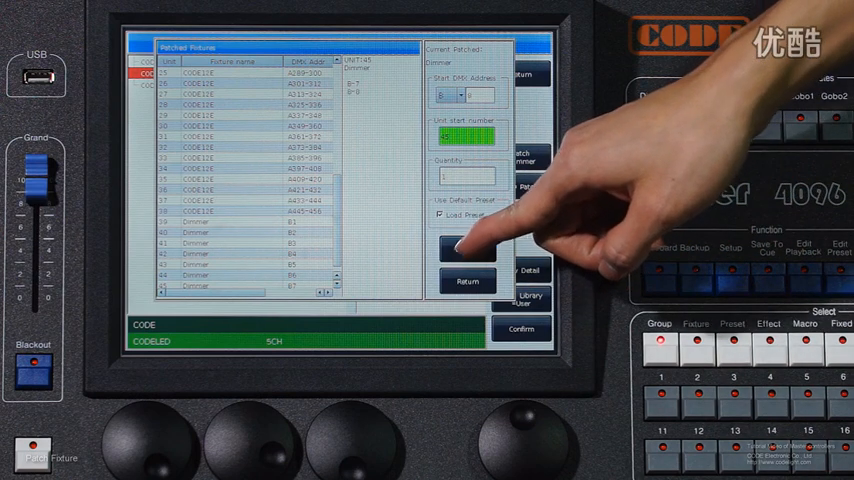
{"action": "left_click", "coordinate": [460, 248]}
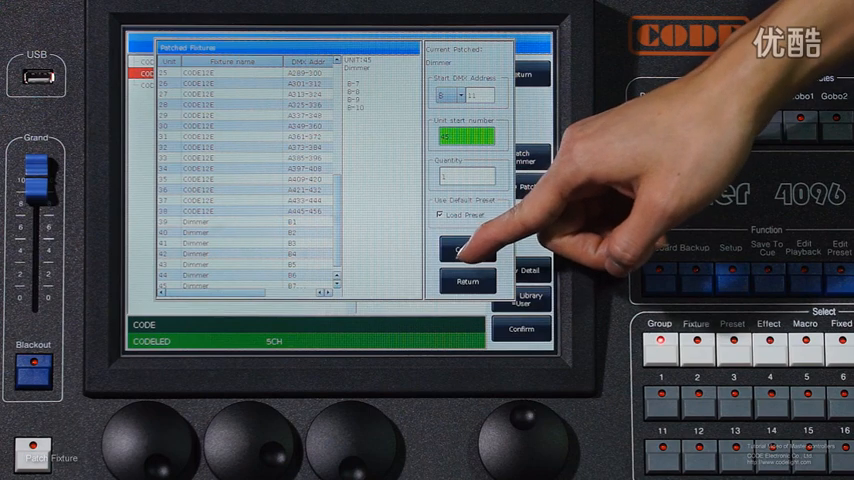